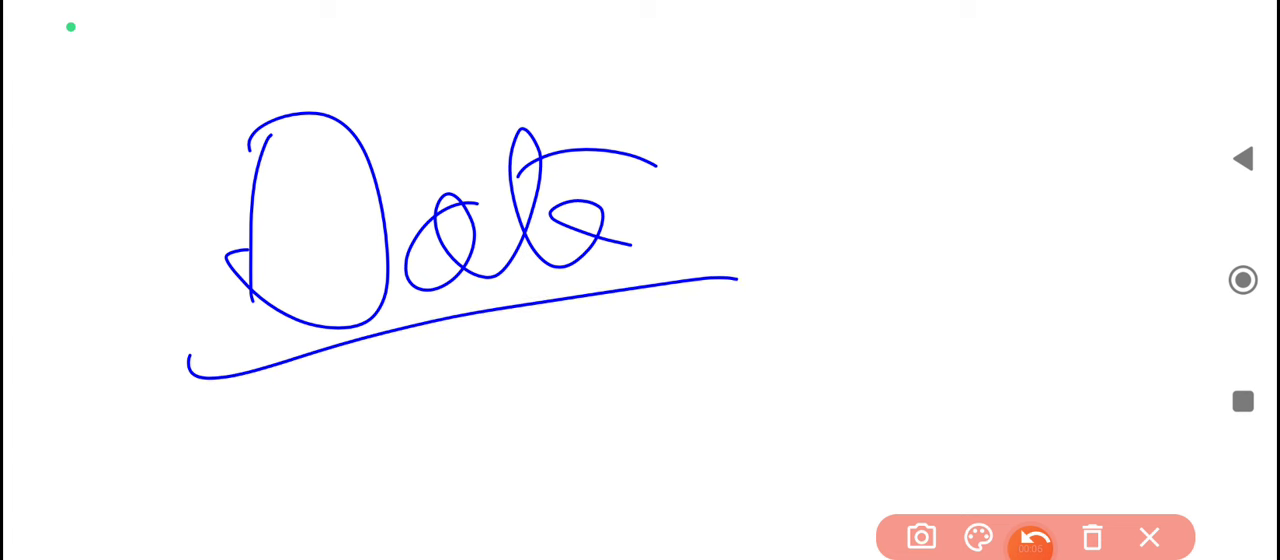
- Handwrite the date 09|03|24 beneath the underlined Dale signature
drag(270, 420, 410, 510)
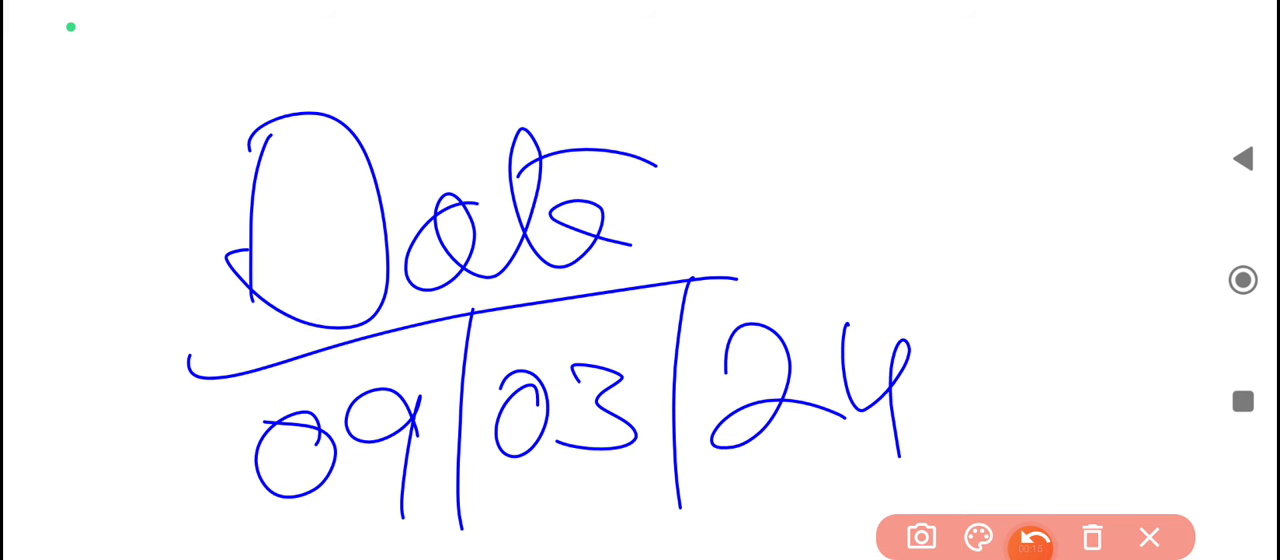
- Clear the canvas, then write 'Game off' under the new underlined signature
click(1093, 537)
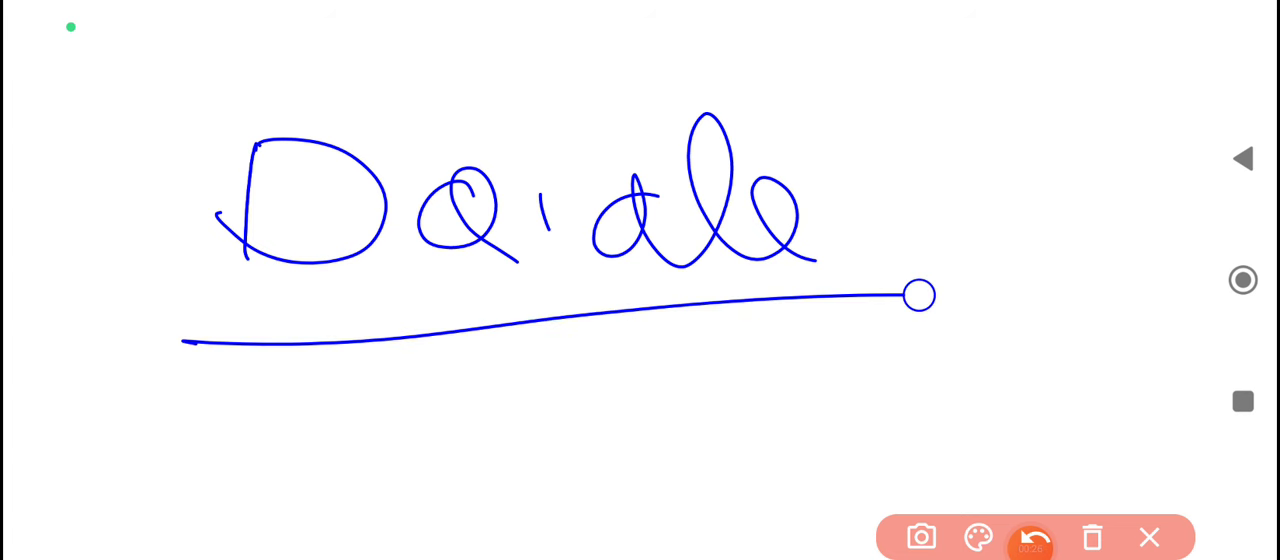
drag(240, 400, 430, 510)
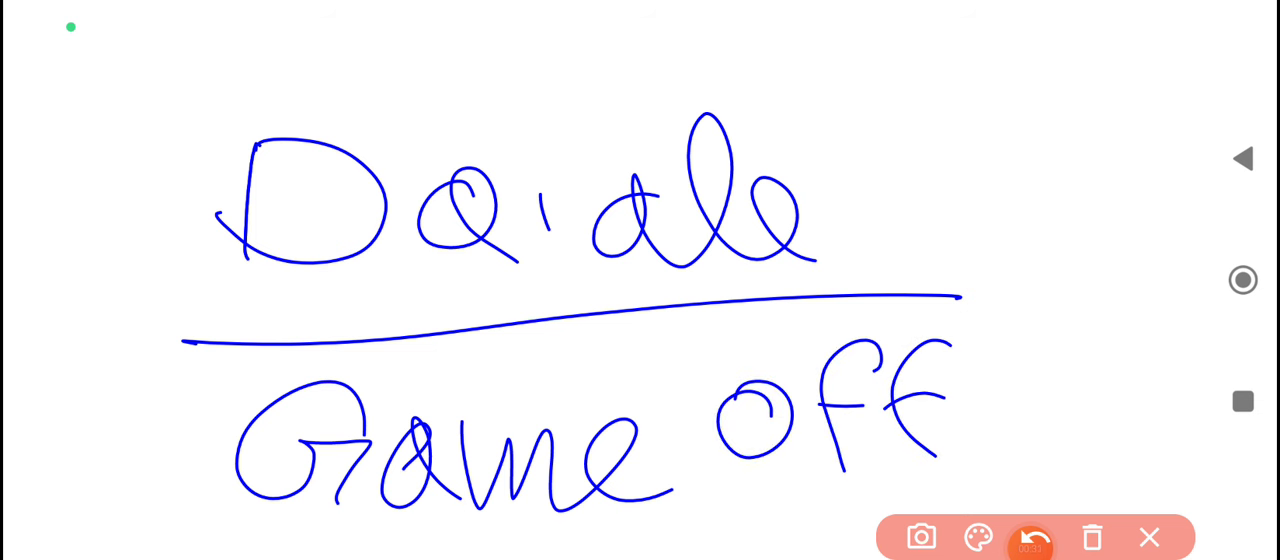
drag(185, 518, 775, 505)
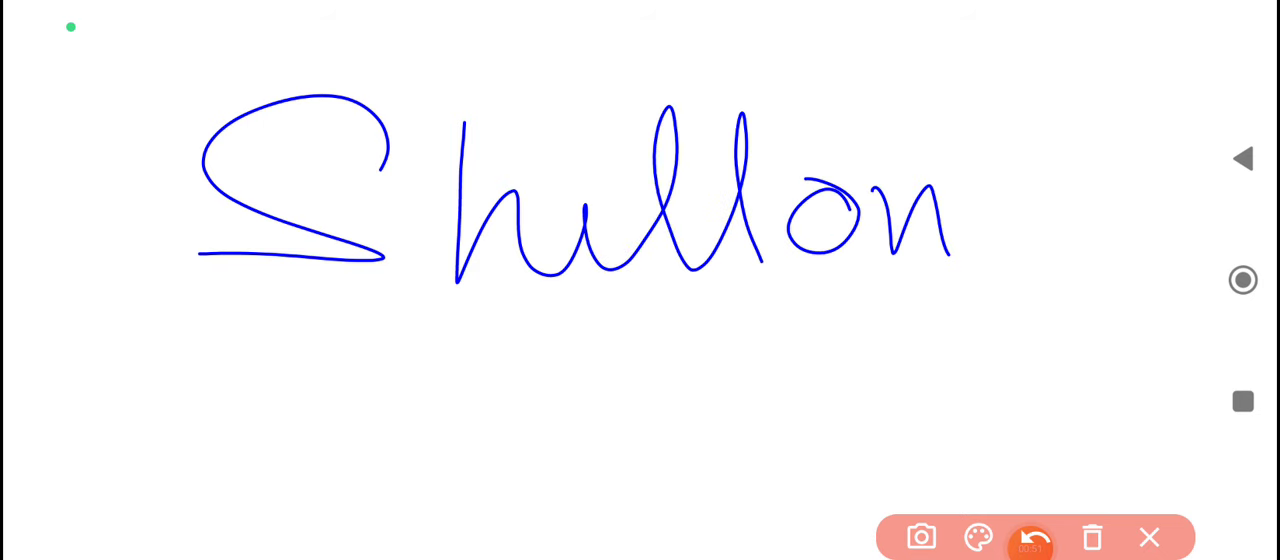
- Add a long sweeping stroke to the big S signature
drag(190, 350, 1100, 300)
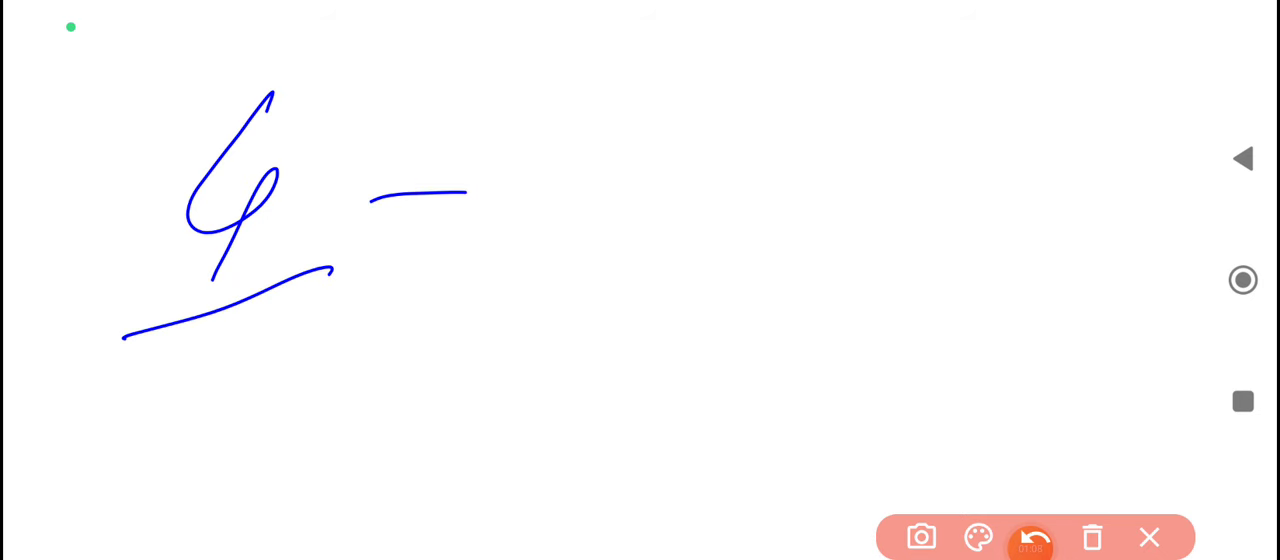
- Draw the small curl to the right of the dash
drag(665, 115, 590, 150)
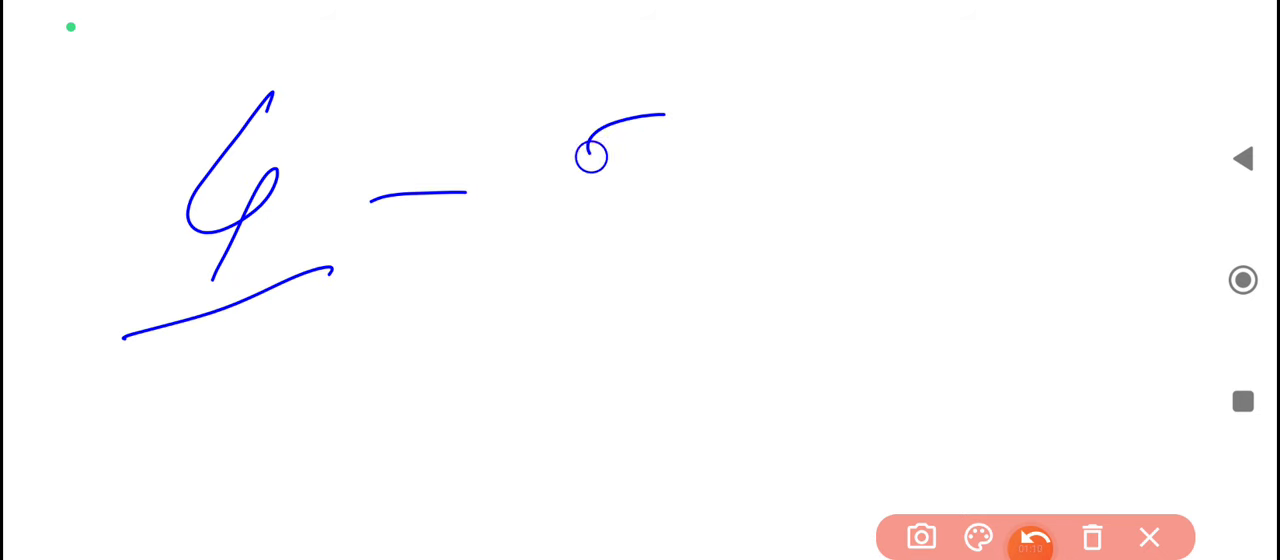